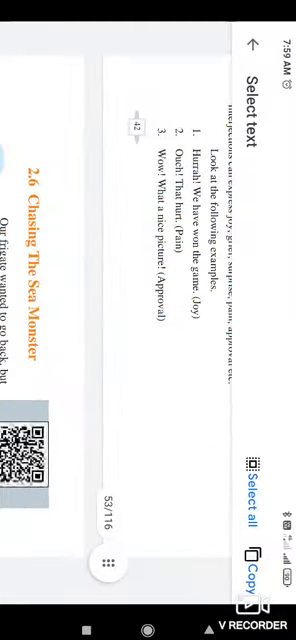
scroll("down", 3)
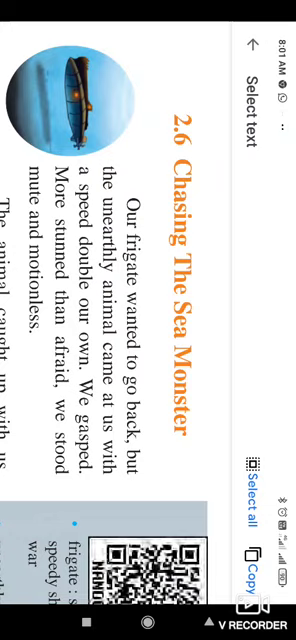
scroll("down", 3)
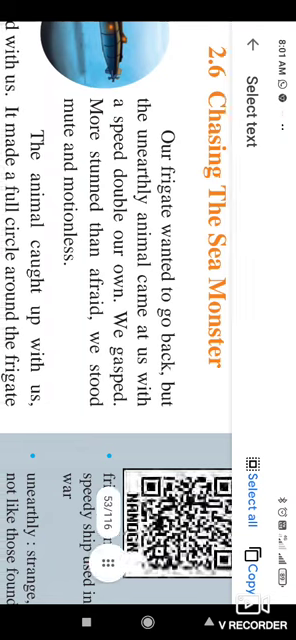
scroll("down", 3)
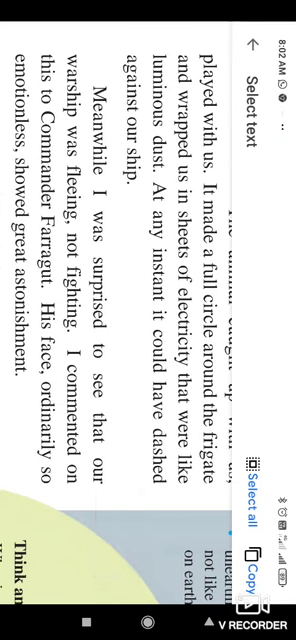
scroll("down", 3)
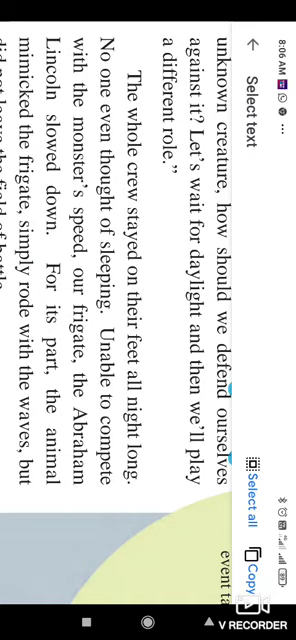
scroll("down", 3)
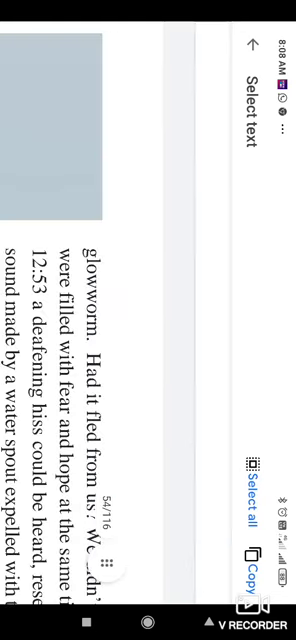
scroll("down", 3)
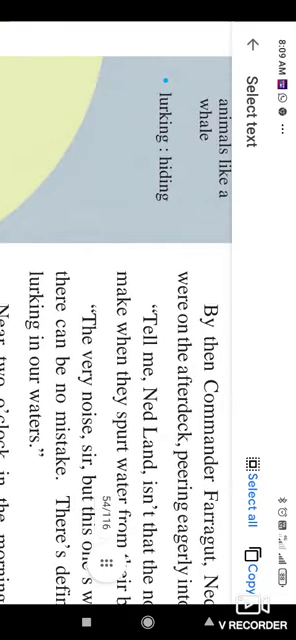
scroll("down", 3)
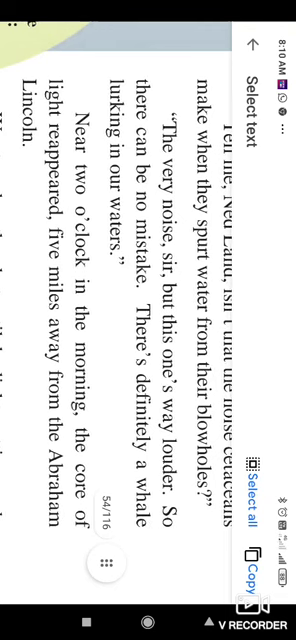
scroll("down", 3)
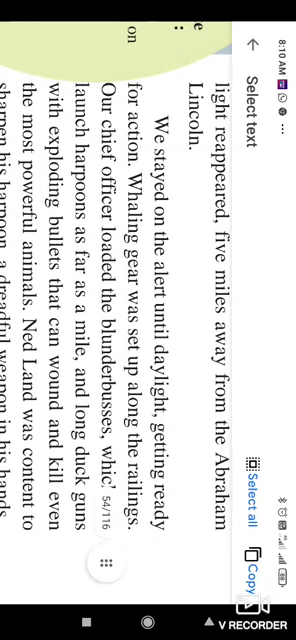
scroll("down", 3)
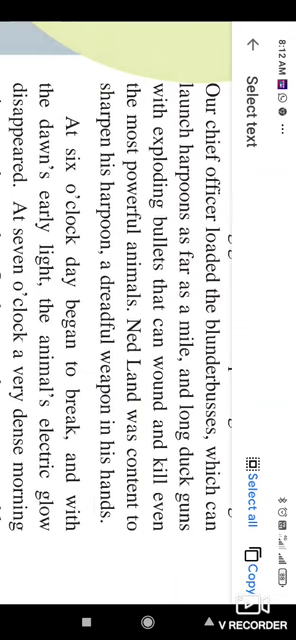
scroll("down", 3)
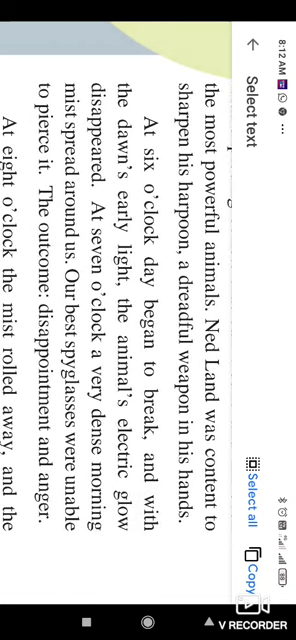
scroll("up", 3)
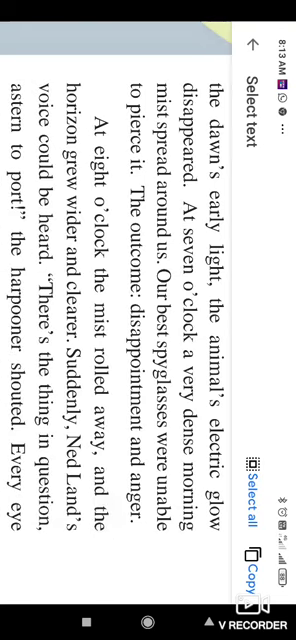
scroll("down", 3)
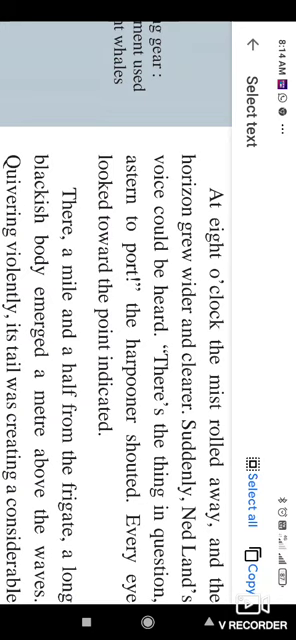
scroll("down", 3)
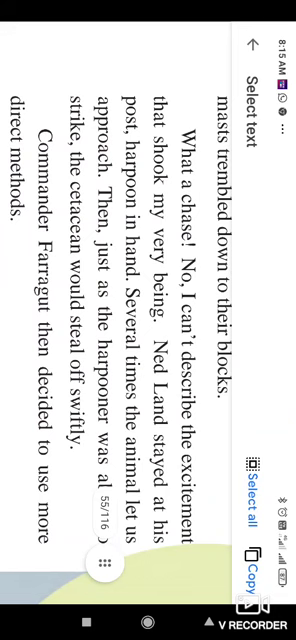
scroll("down", 3)
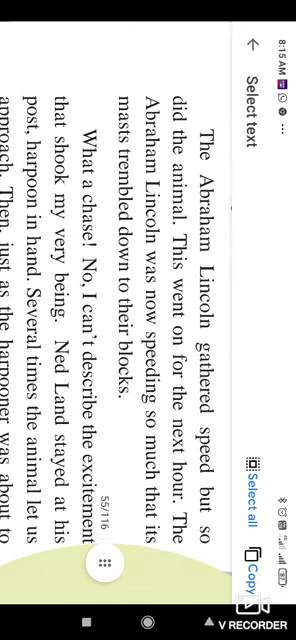